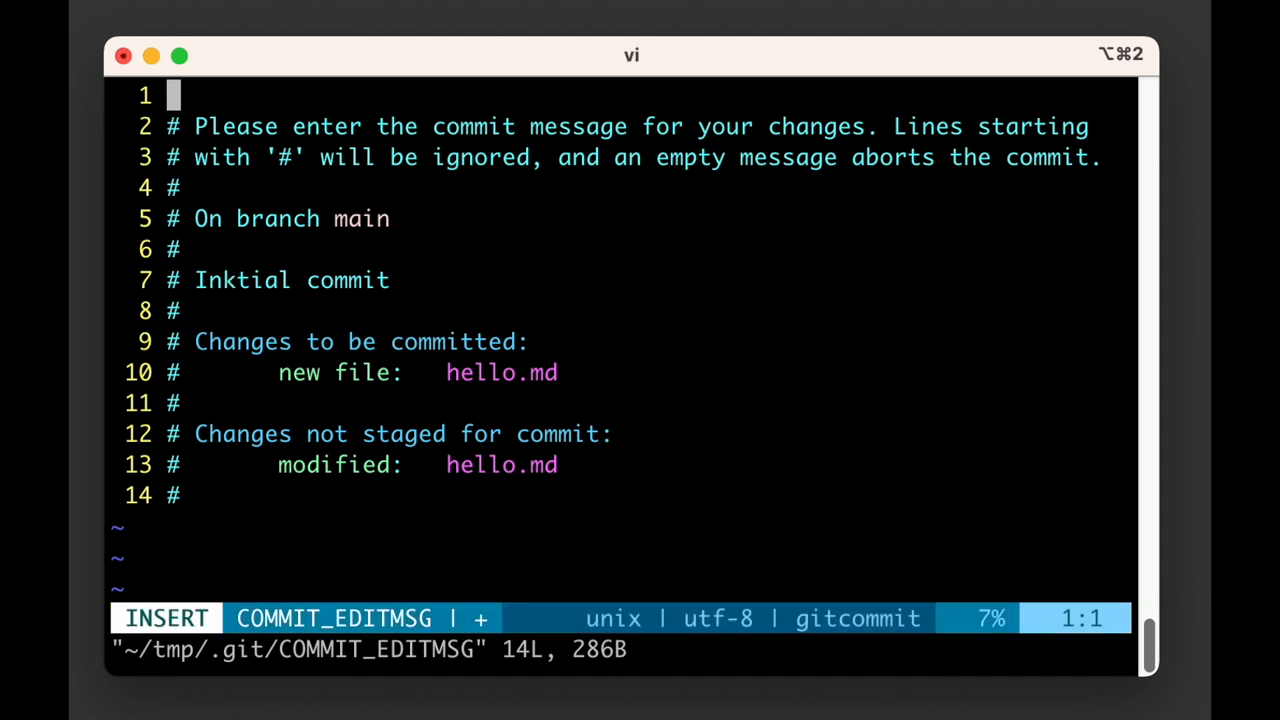
Enter 'My first commit' on line 1 of COMMIT_EDITMSG and leave insert mode.
text(My first comm)
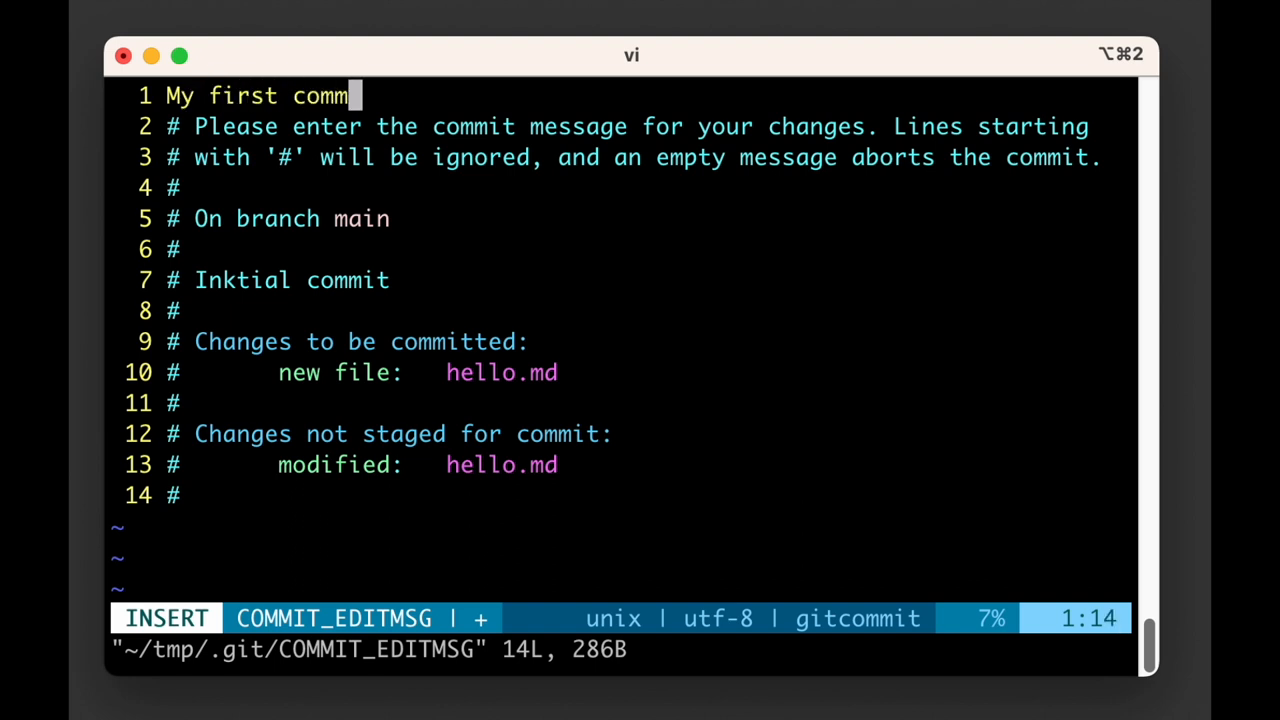
key(Escape)
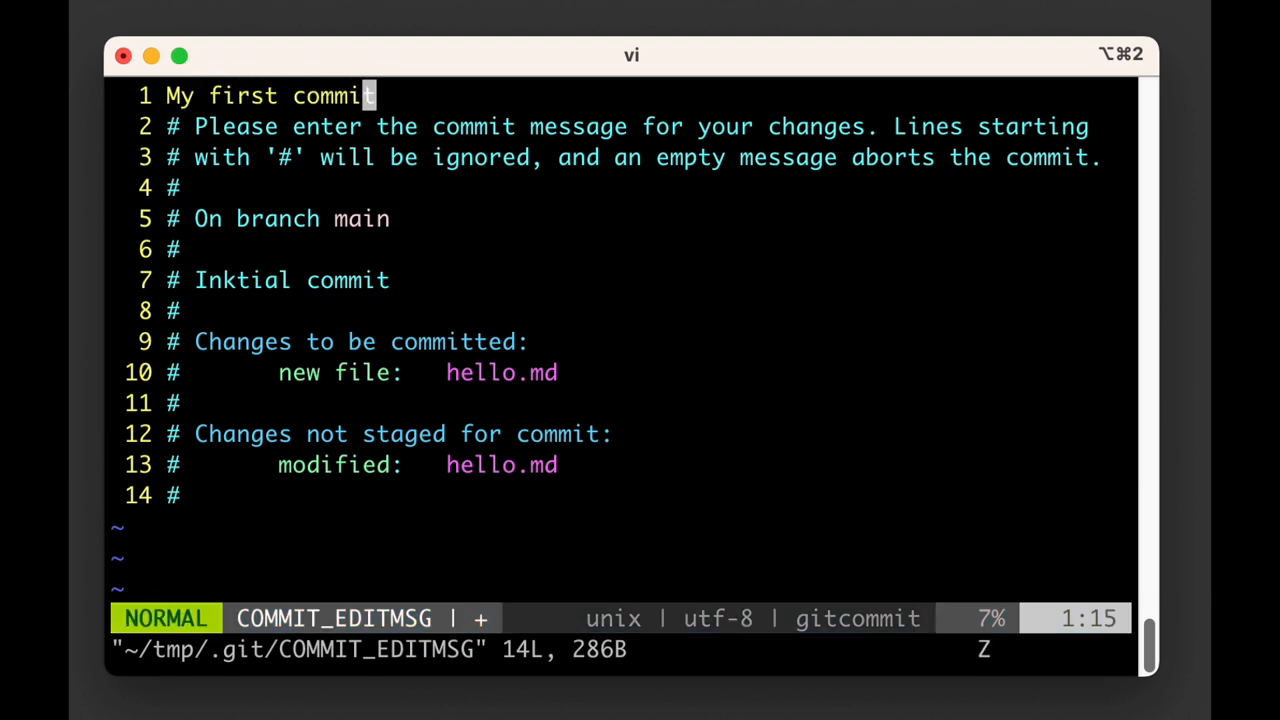